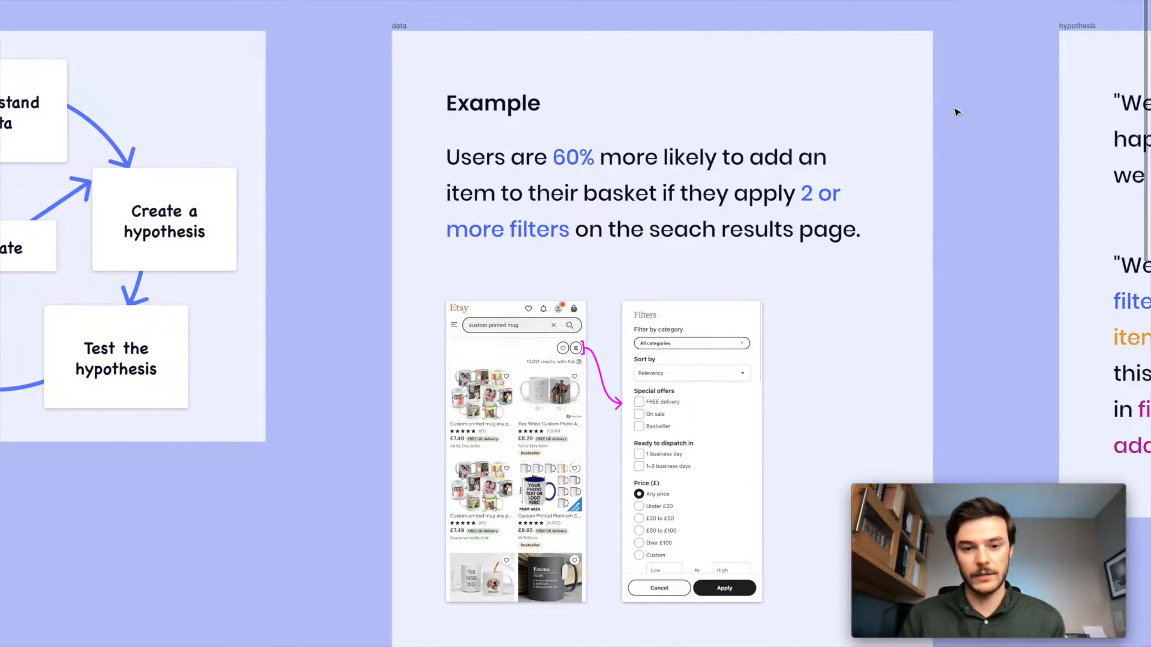
pyautogui.moveTo(359, 173)
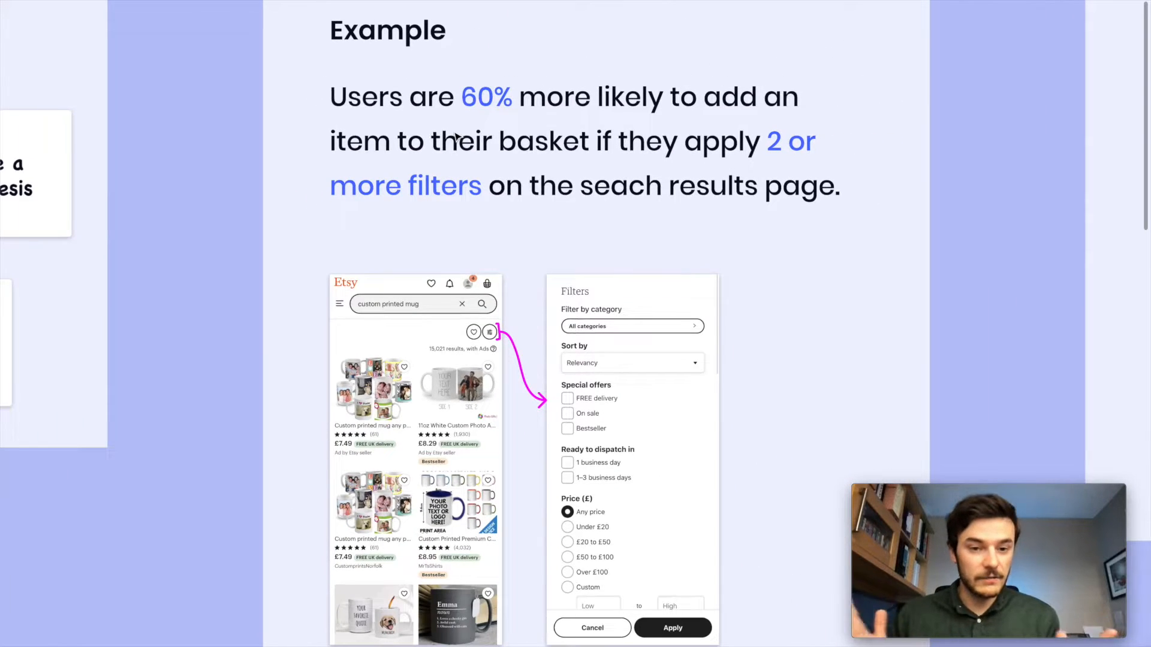
# Step: Select the zoomed-in Etsy search results and filters screenshots frame
pyautogui.click(579, 106)
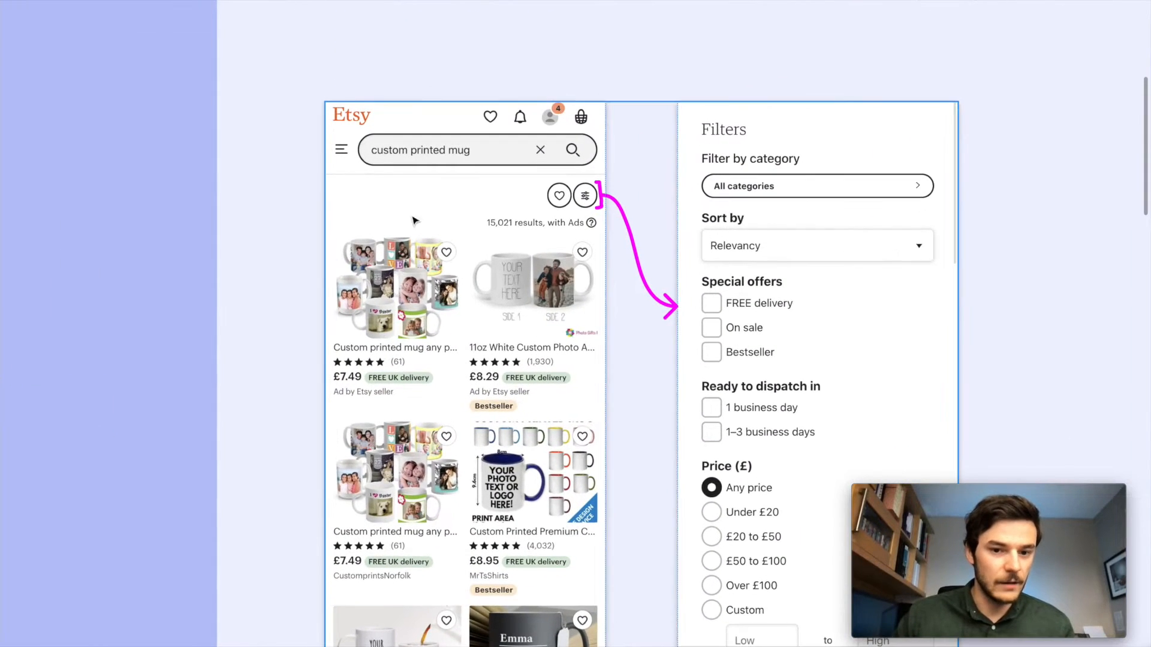
# Step: Zoom out until the 60% filter claim and both Etsy screenshots are visible
pyautogui.scroll(-3)
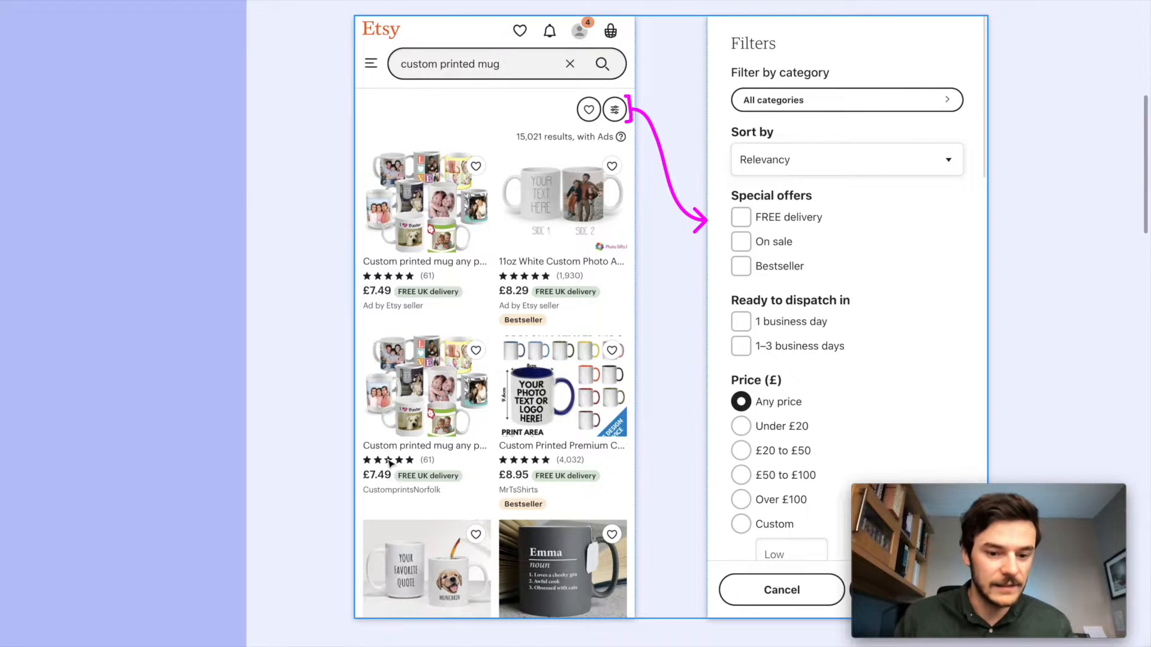
pyautogui.moveTo(558, 437)
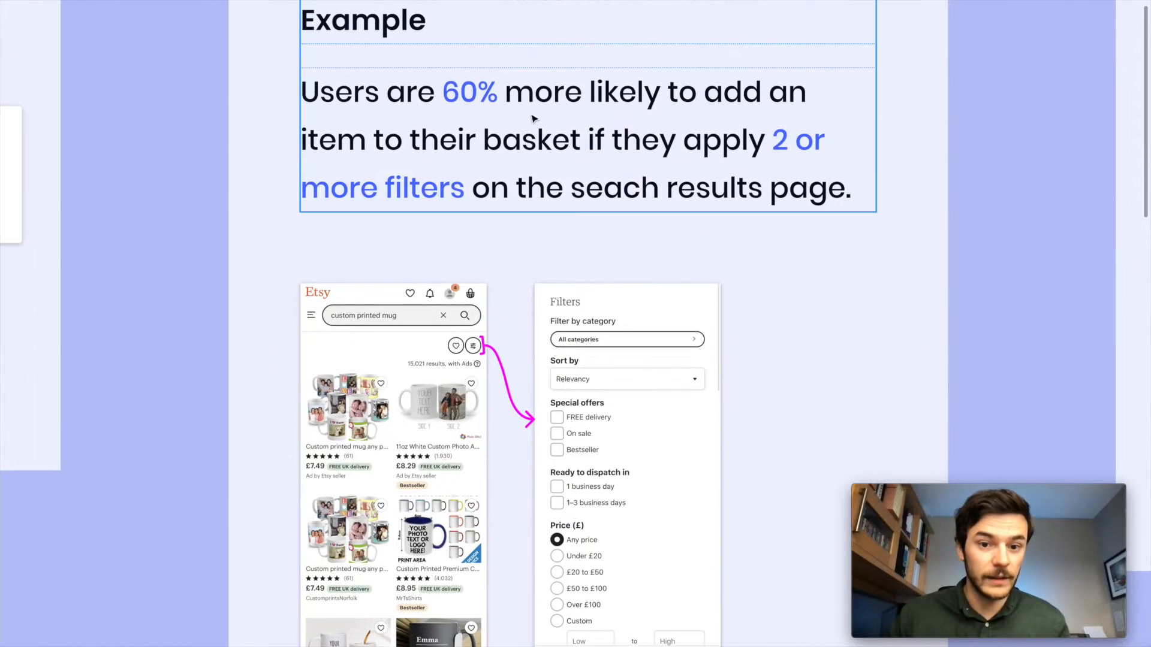
pyautogui.moveTo(554, 128)
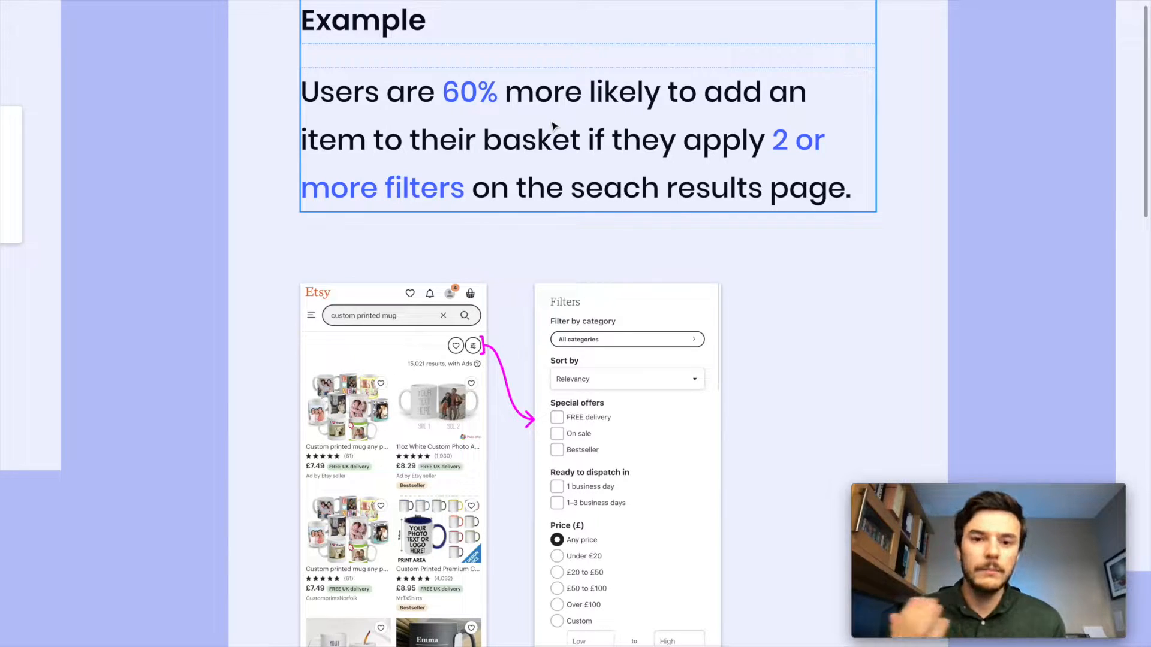
pyautogui.scroll(-3)
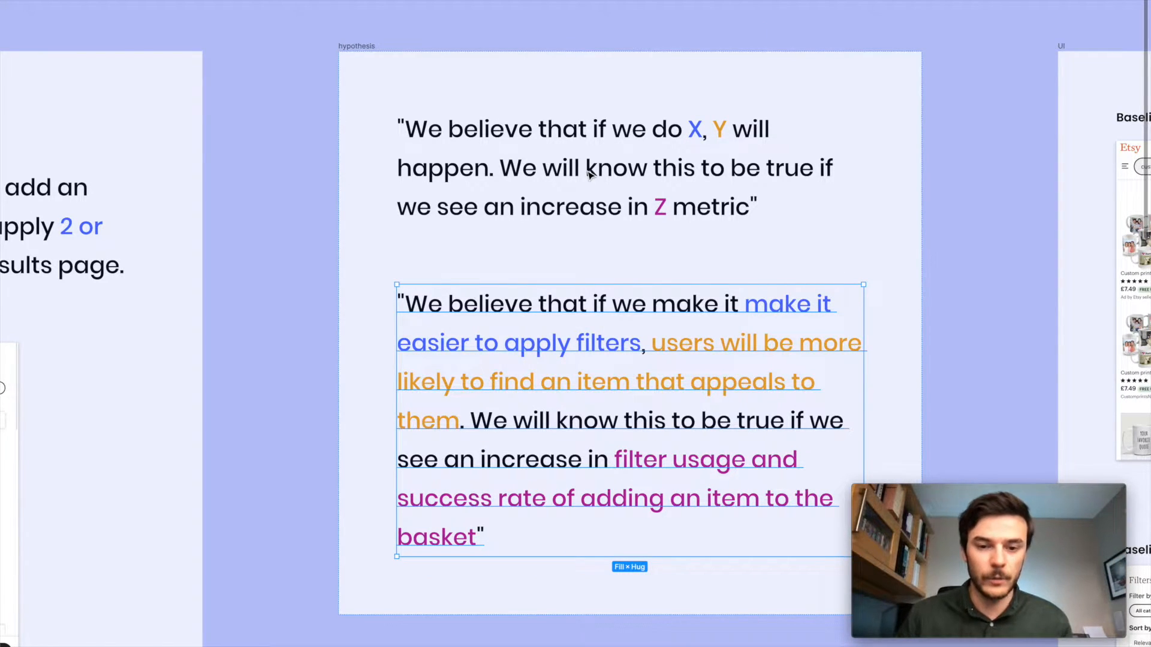
pyautogui.moveTo(313, 169)
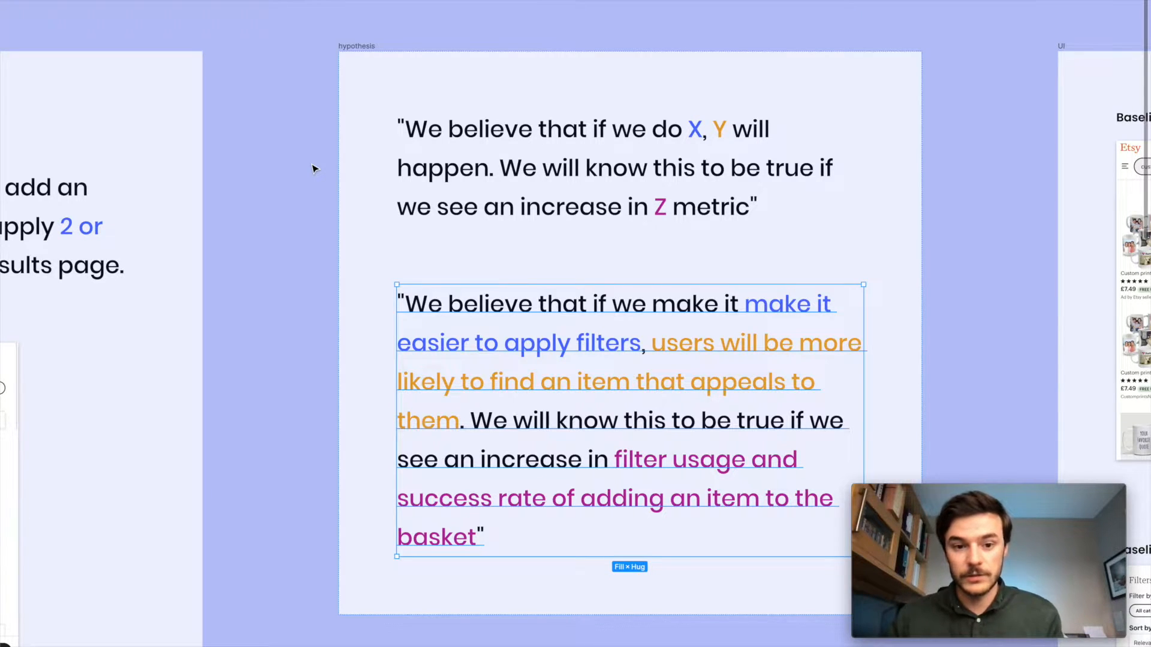
pyautogui.moveTo(991, 212)
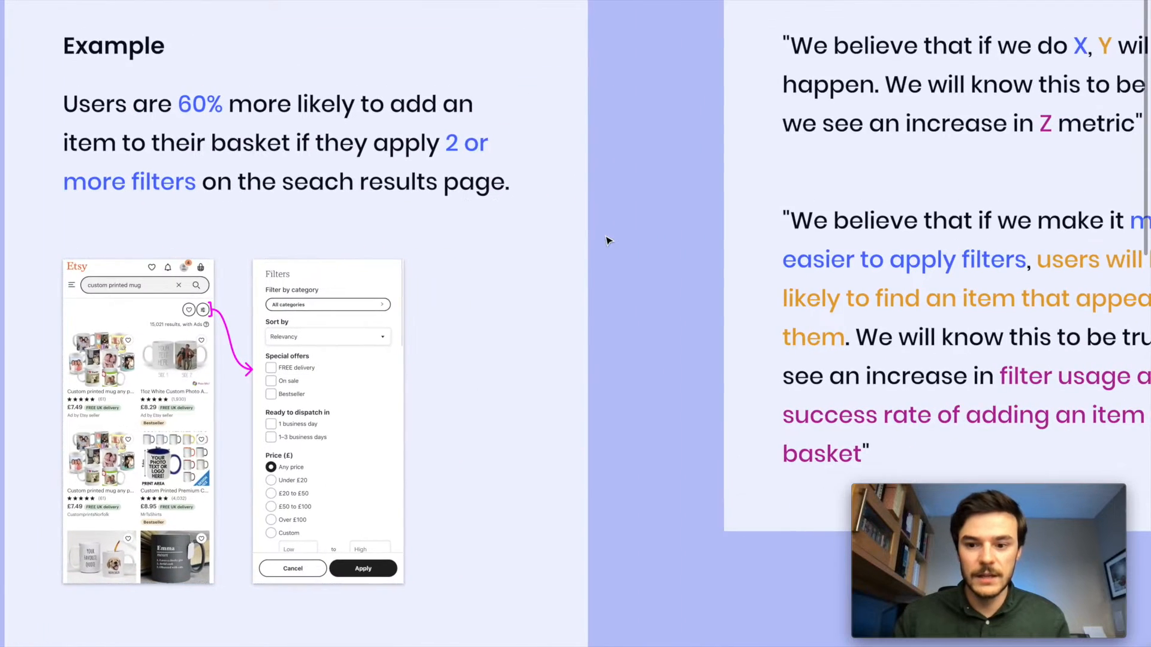
# Step: Scroll the canvas to the hypothesis statement about making filters easier to apply
pyautogui.scroll(-3)
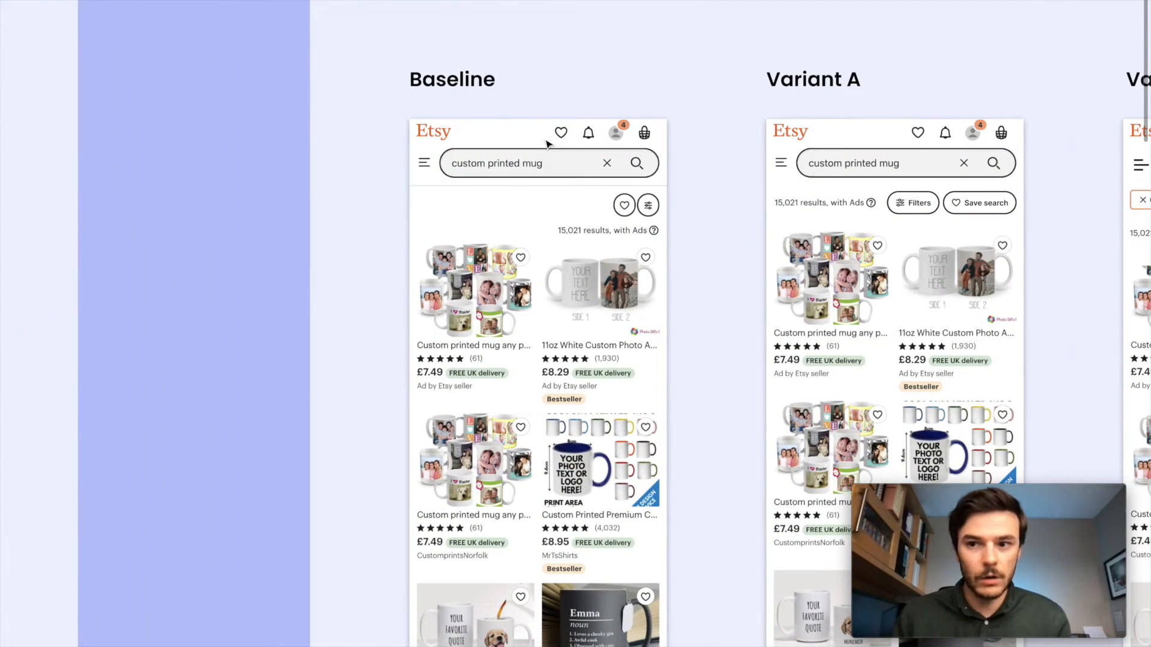
pyautogui.moveTo(349, 200)
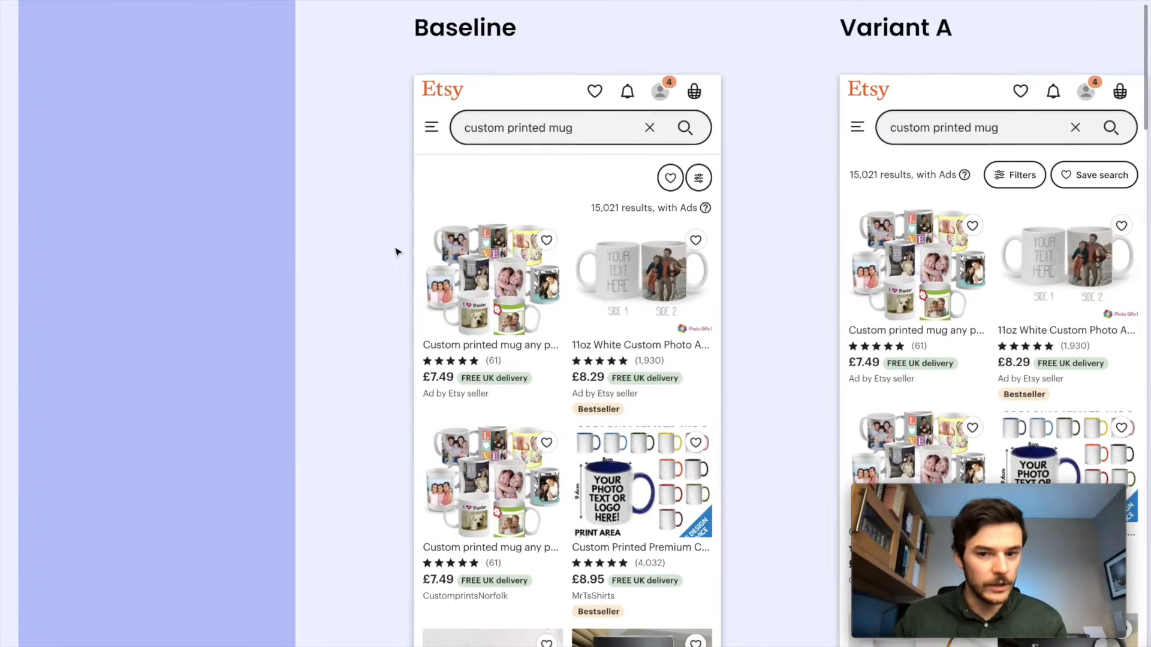
# Step: Scroll through the Baseline's full filters panel, then back up to the three designs
pyautogui.scroll(-3)
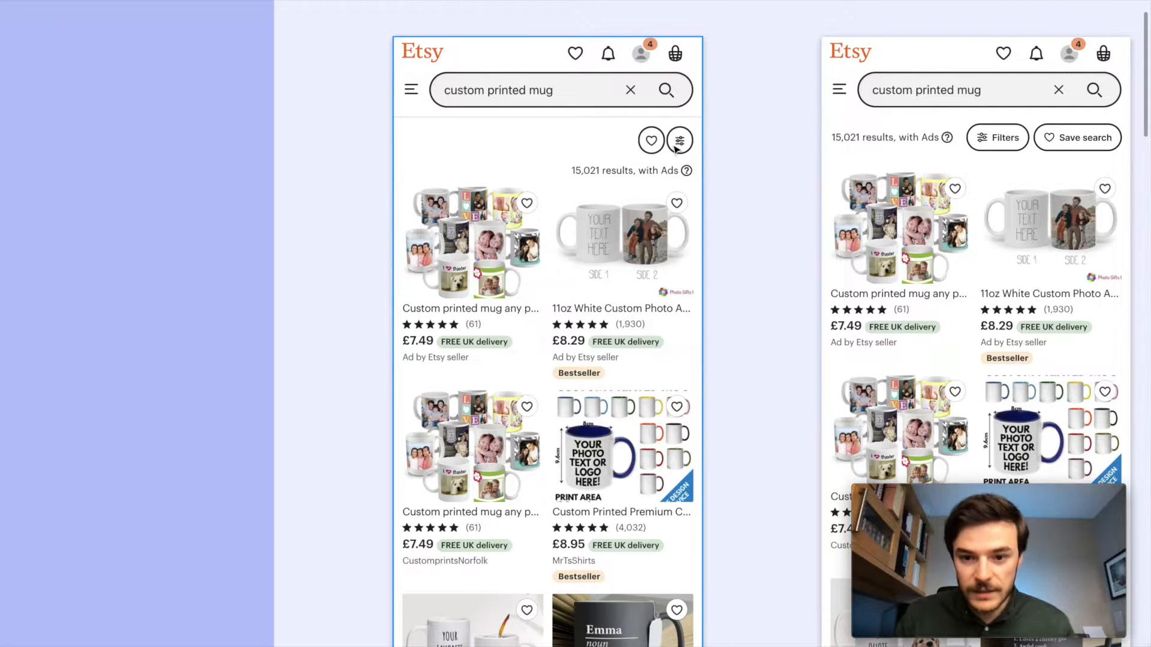
pyautogui.click(679, 141)
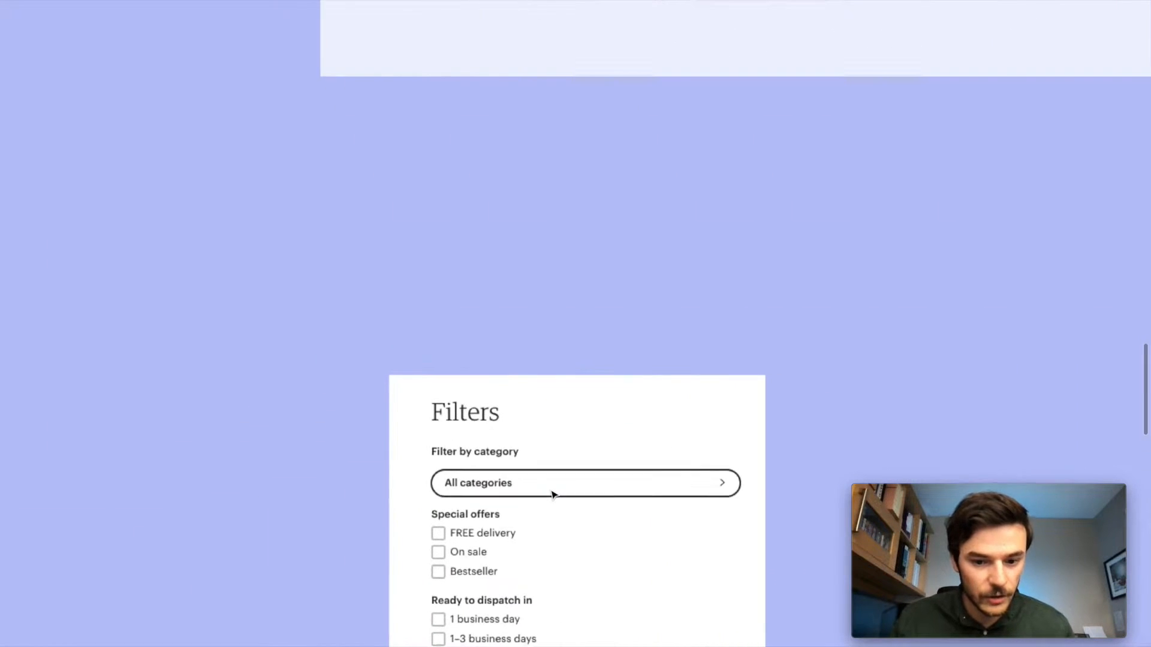
pyautogui.scroll(-3)
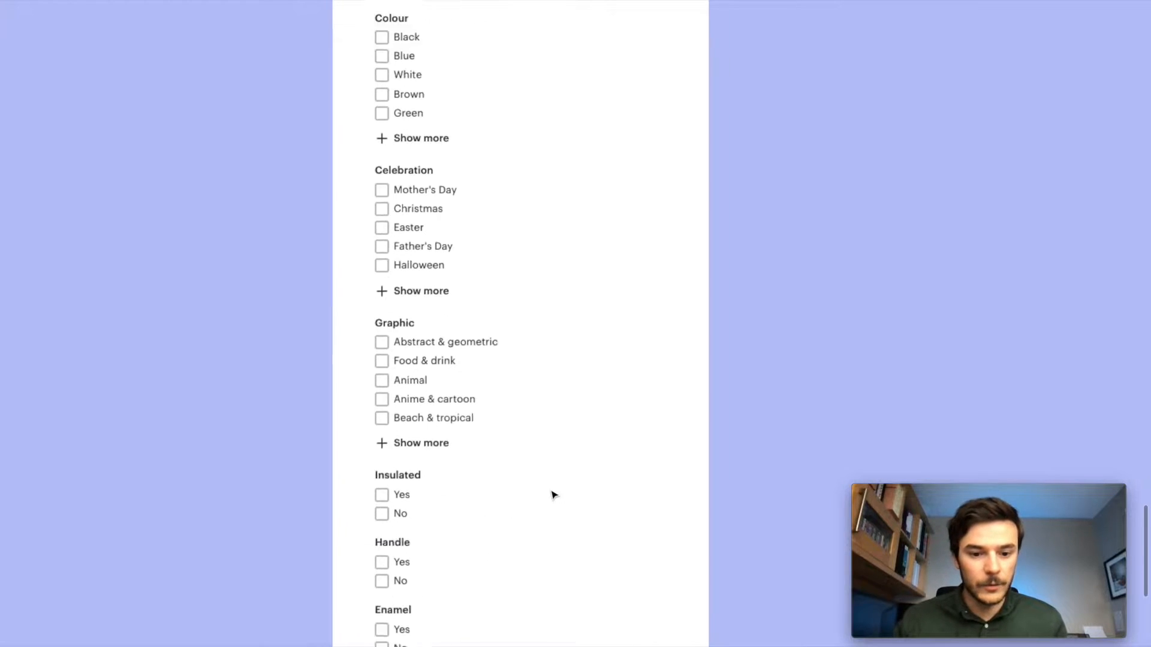
pyautogui.scroll(-3)
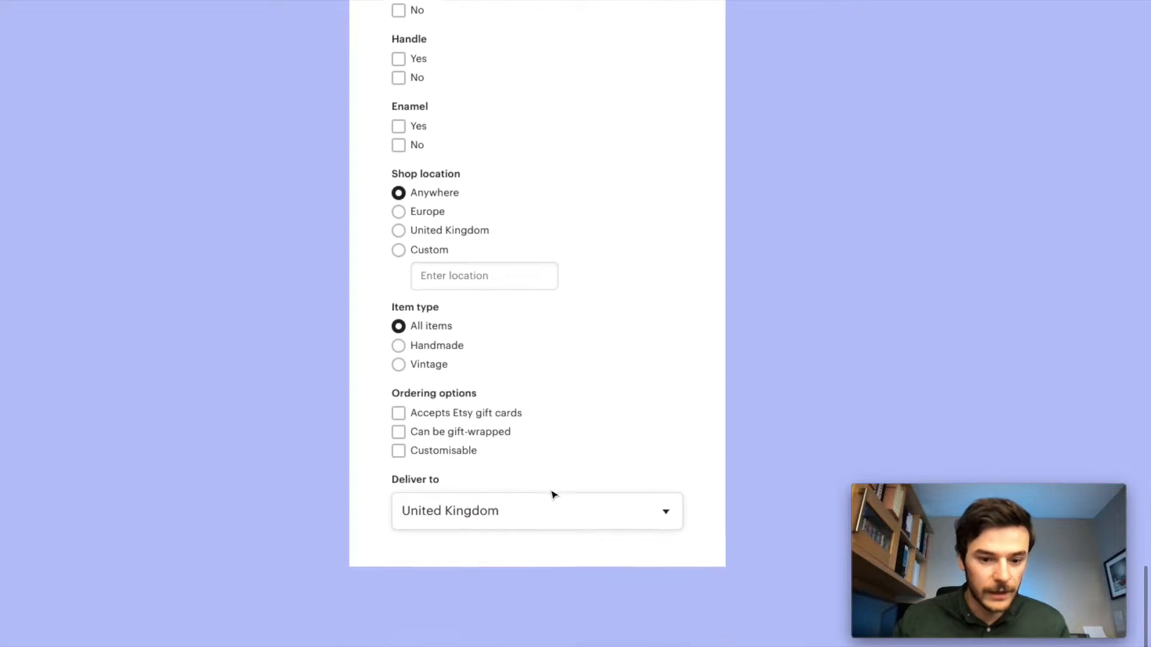
pyautogui.scroll(3)
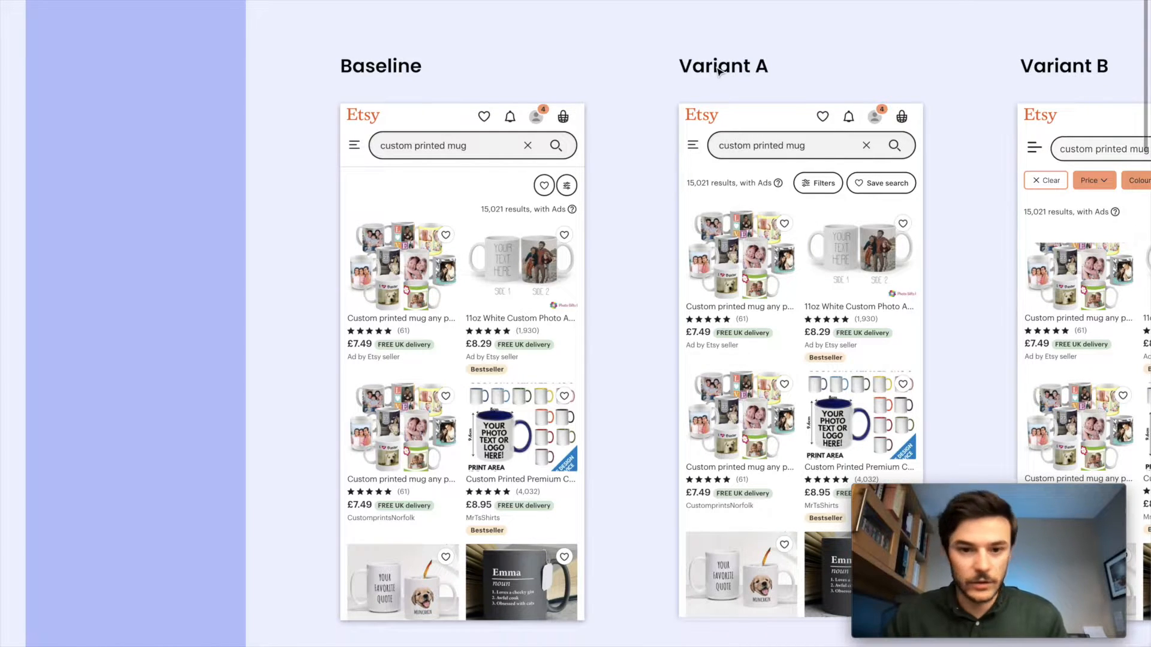
pyautogui.moveTo(739, 99)
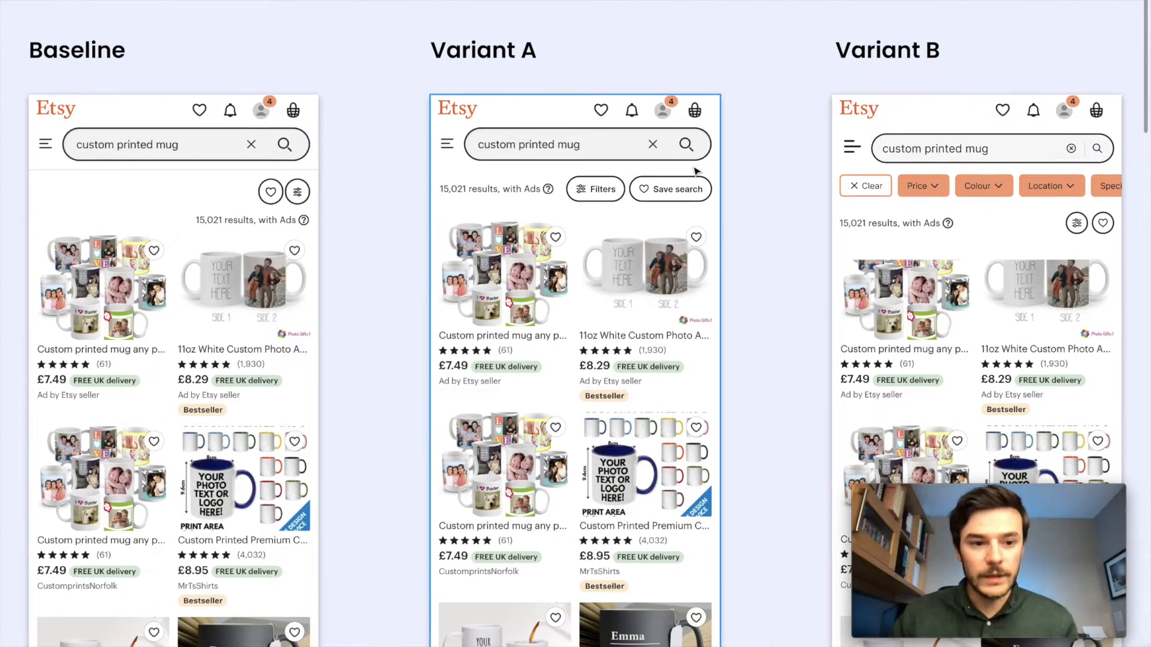
pyautogui.moveTo(745, 197)
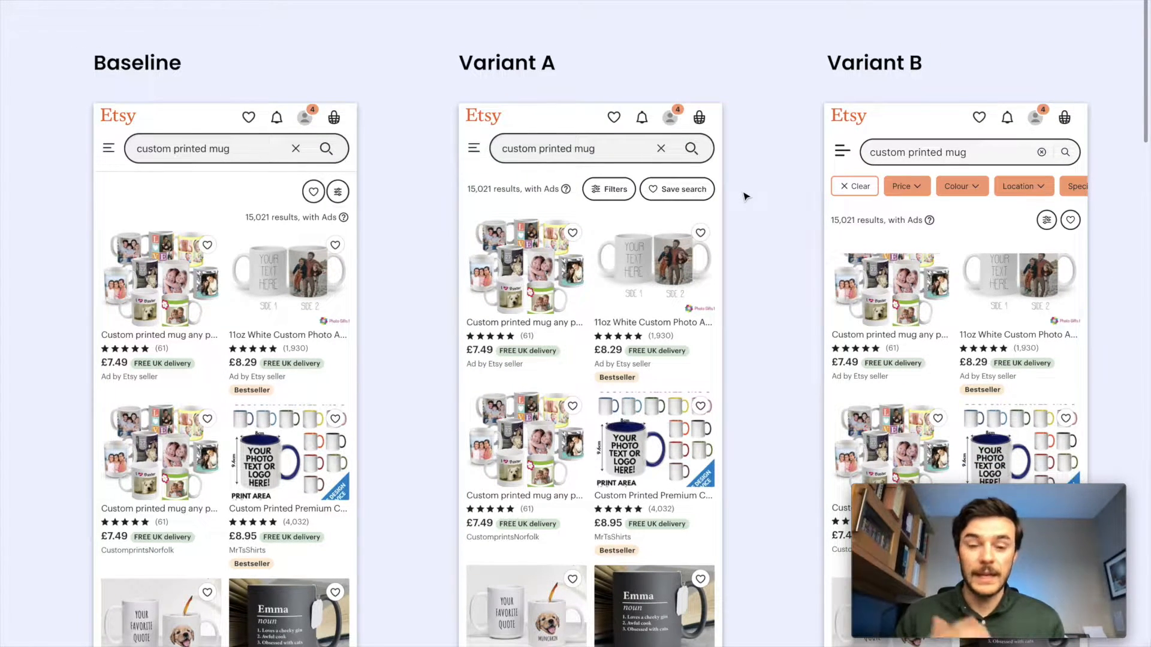
# Step: Select the Baseline heading with Baseline, Variant A and Variant B fully on screen
pyautogui.click(138, 62)
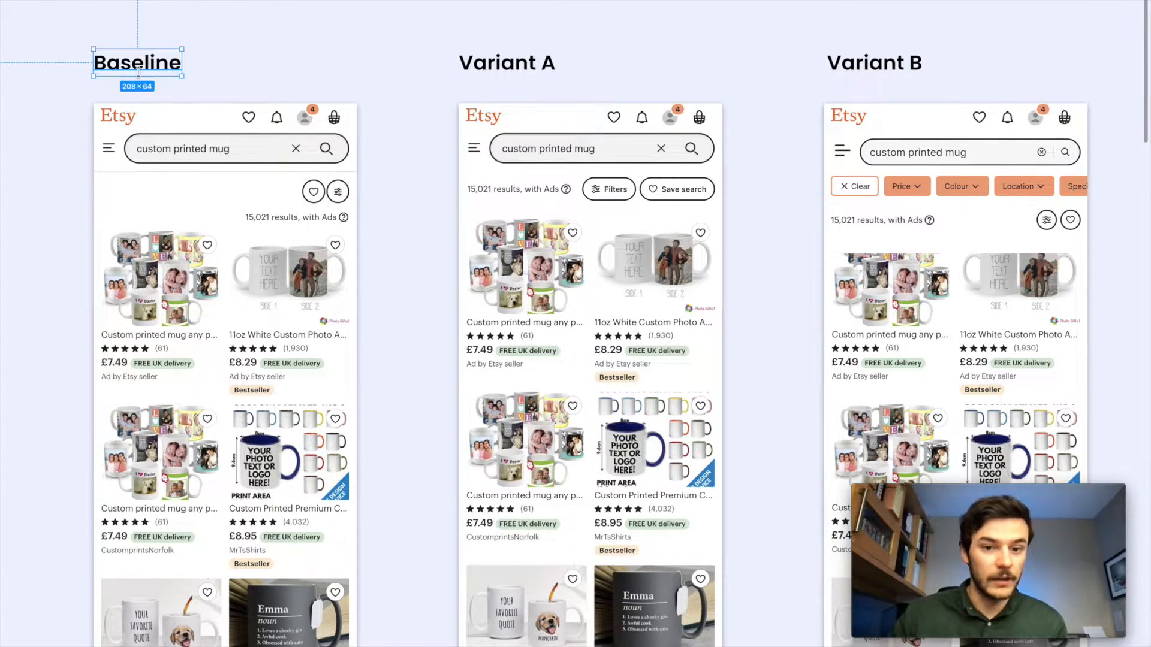
# Step: Select the Variant B and Baseline frames, deselect, and present the phone-framed prototype
pyautogui.click(874, 62)
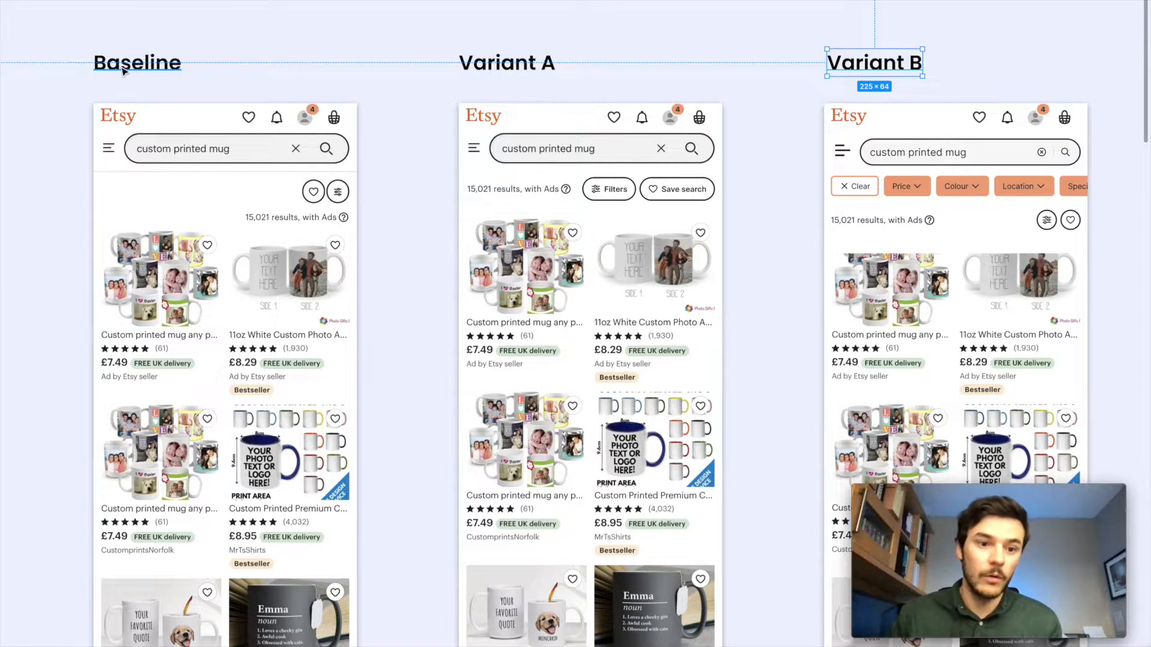
pyautogui.click(506, 62)
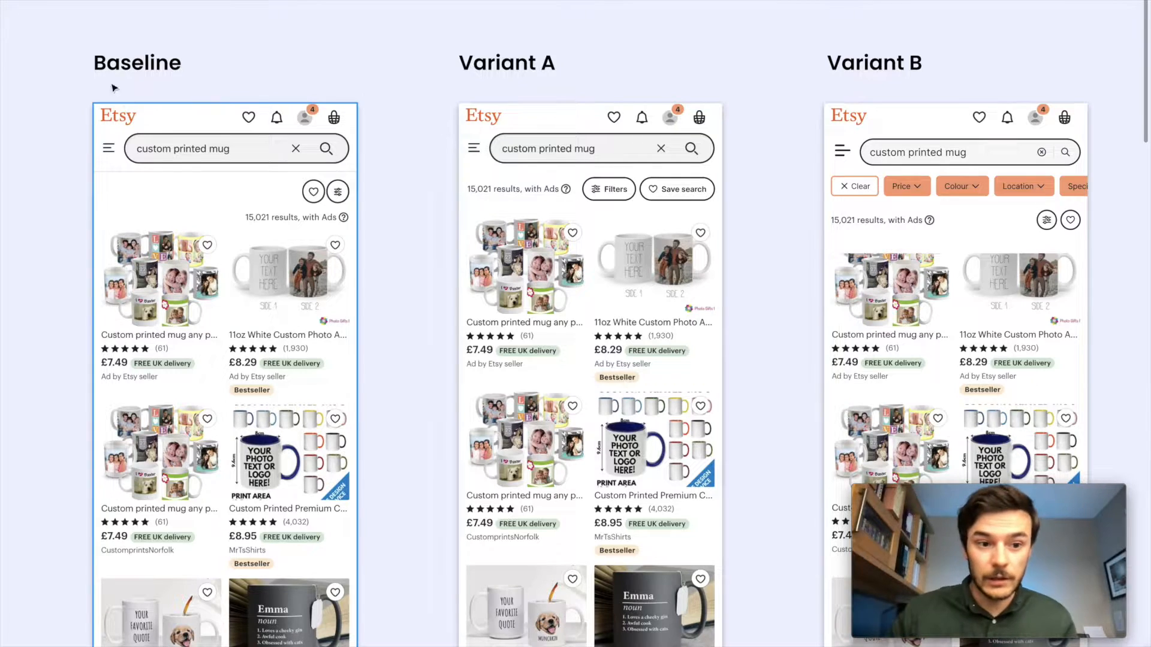
pyautogui.click(137, 62)
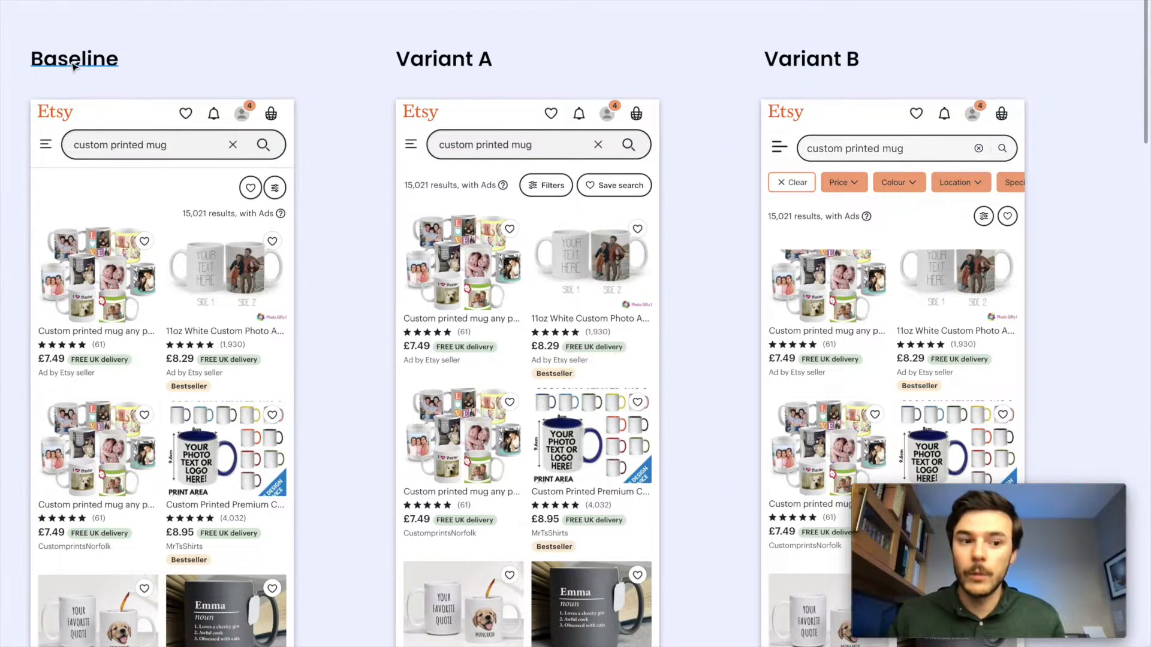
pyautogui.scroll(-3)
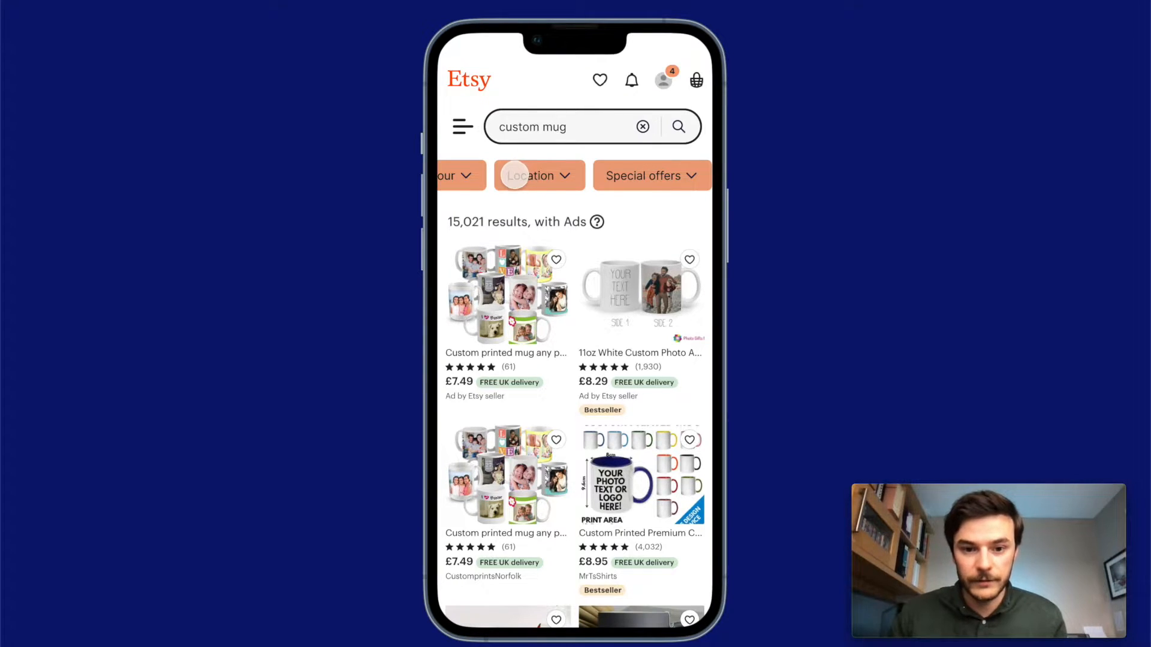
# Step: Scroll the prototype's filter chips, open the Colour then Price dropdowns, and dismiss
pyautogui.hscroll(-3)
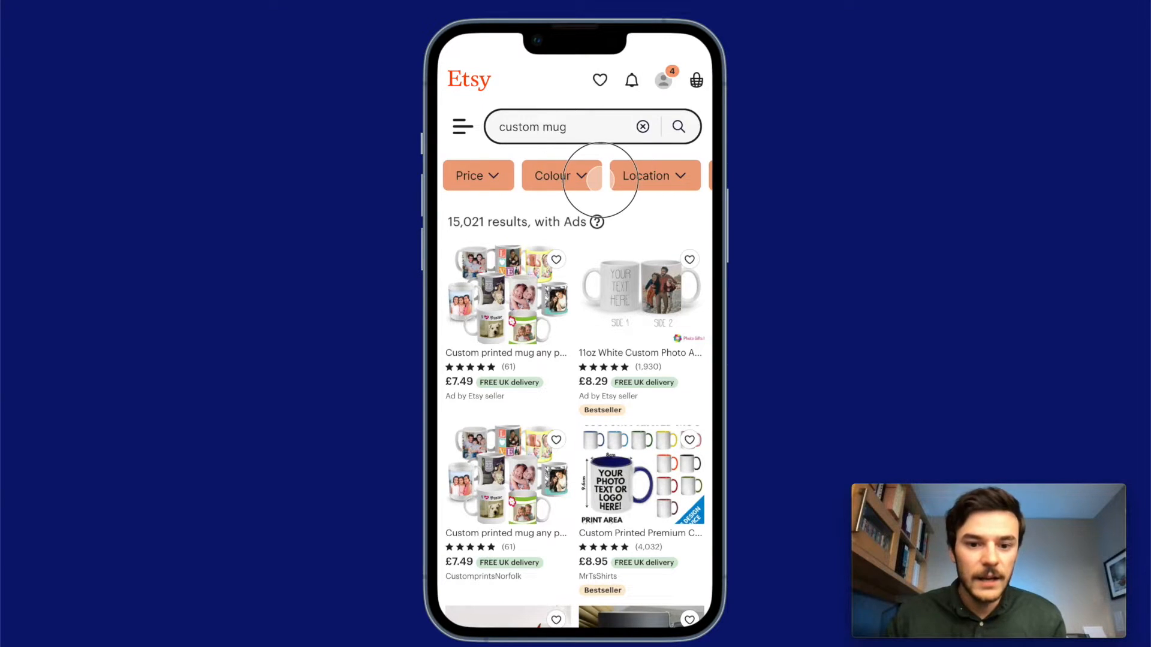
pyautogui.click(561, 176)
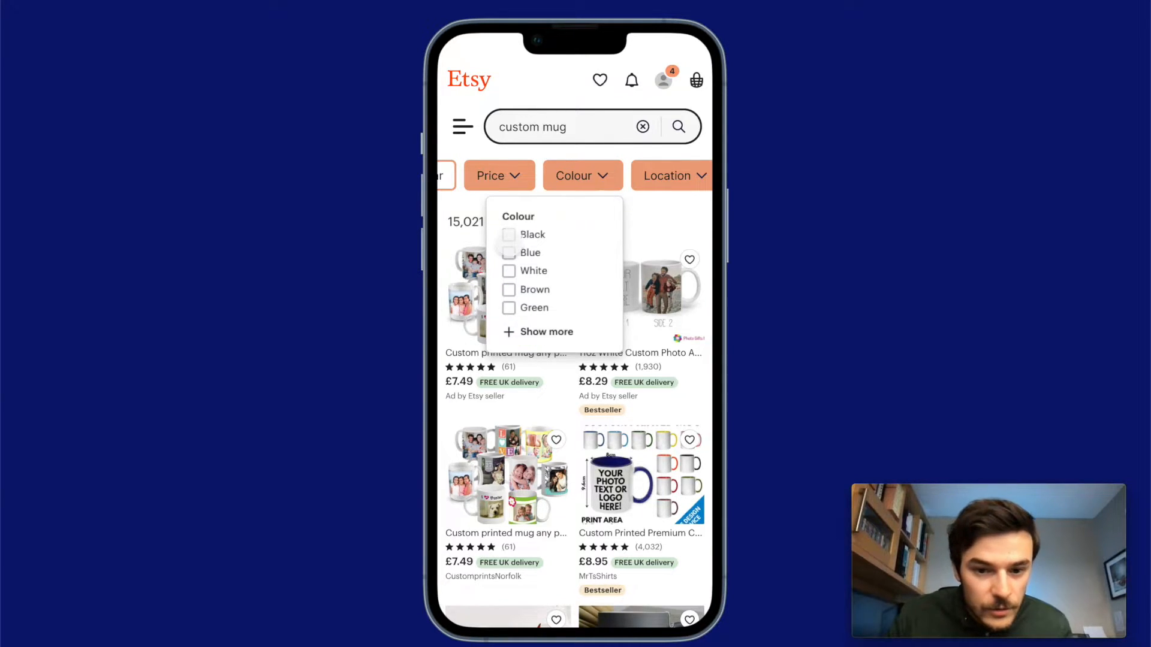
pyautogui.click(498, 176)
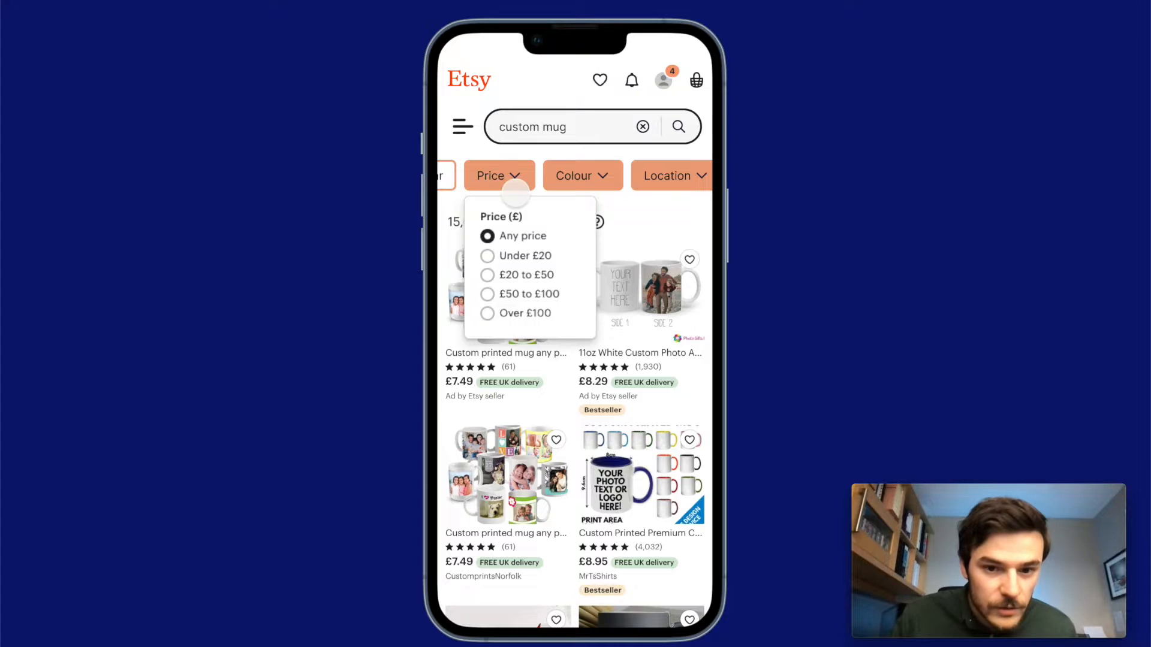
pyautogui.click(498, 176)
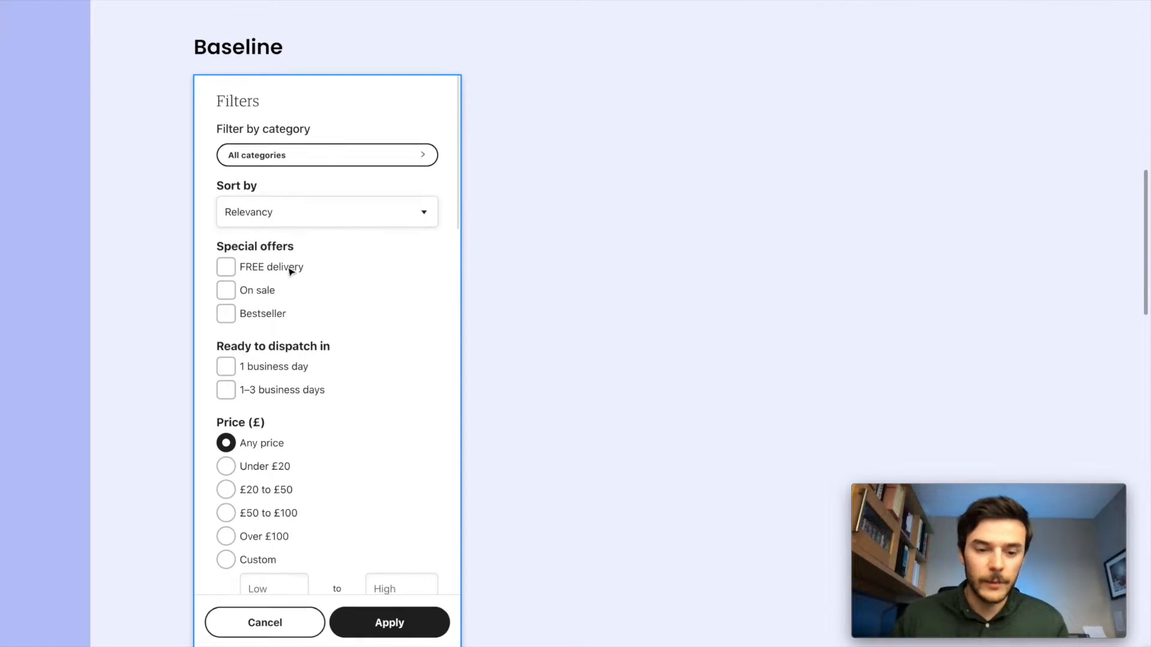
pyautogui.moveTo(280, 406)
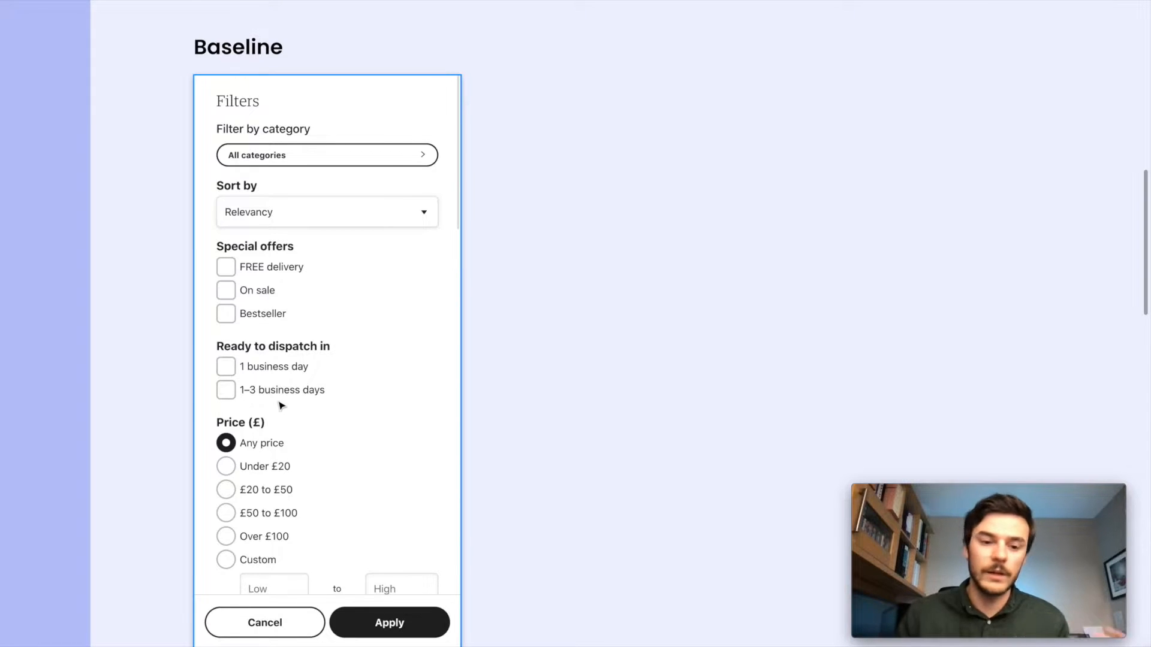
pyautogui.moveTo(291, 308)
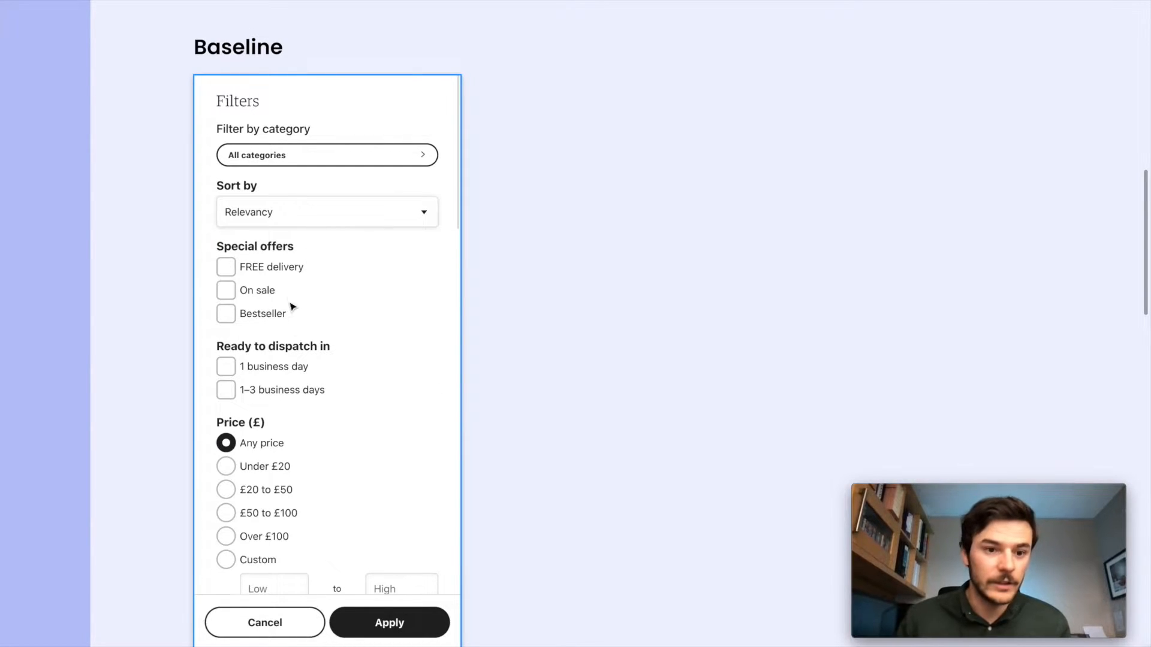
pyautogui.moveTo(330, 261)
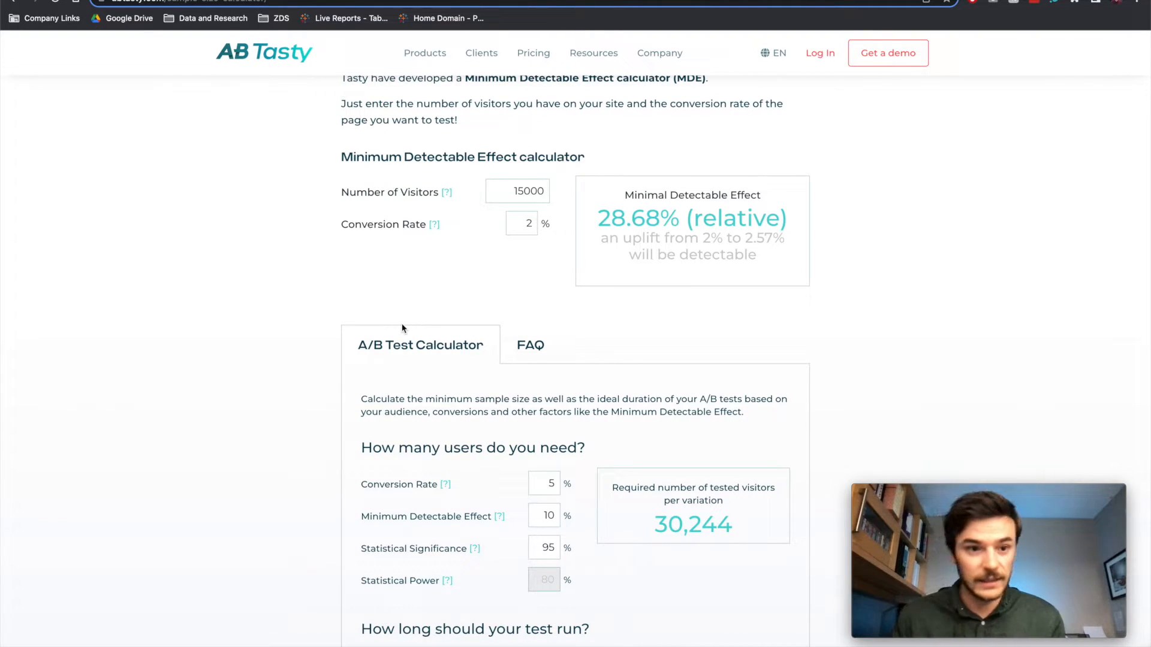
pyautogui.moveTo(207, 138)
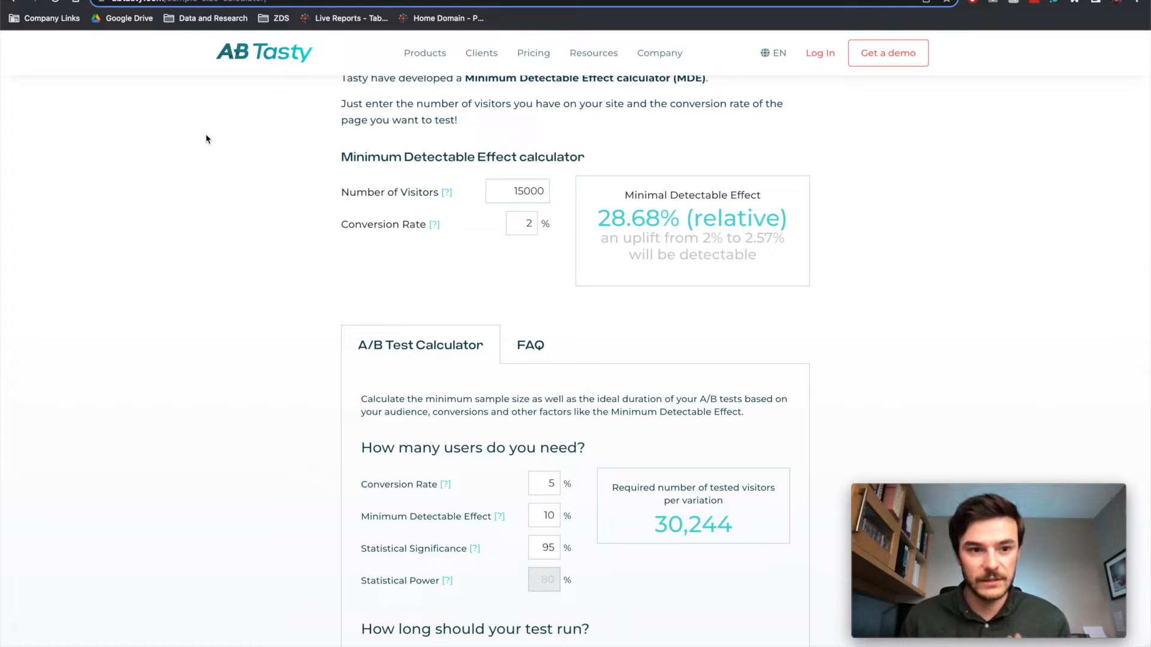
pyautogui.moveTo(430, 227)
pyautogui.write('5')
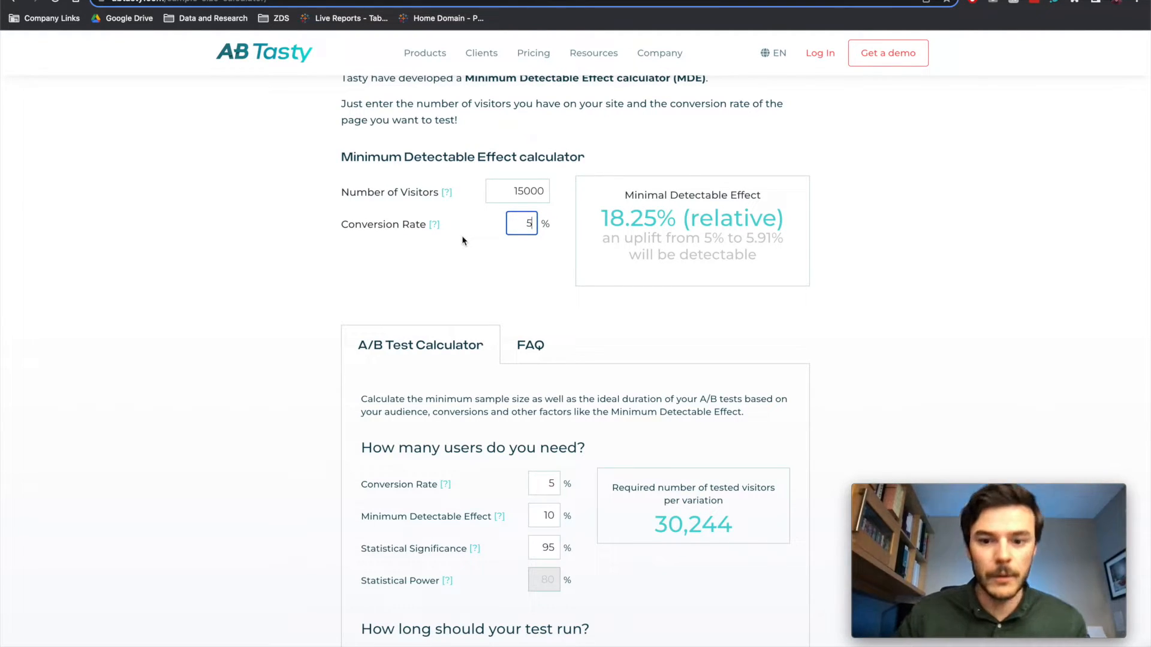
pyautogui.moveTo(422, 249)
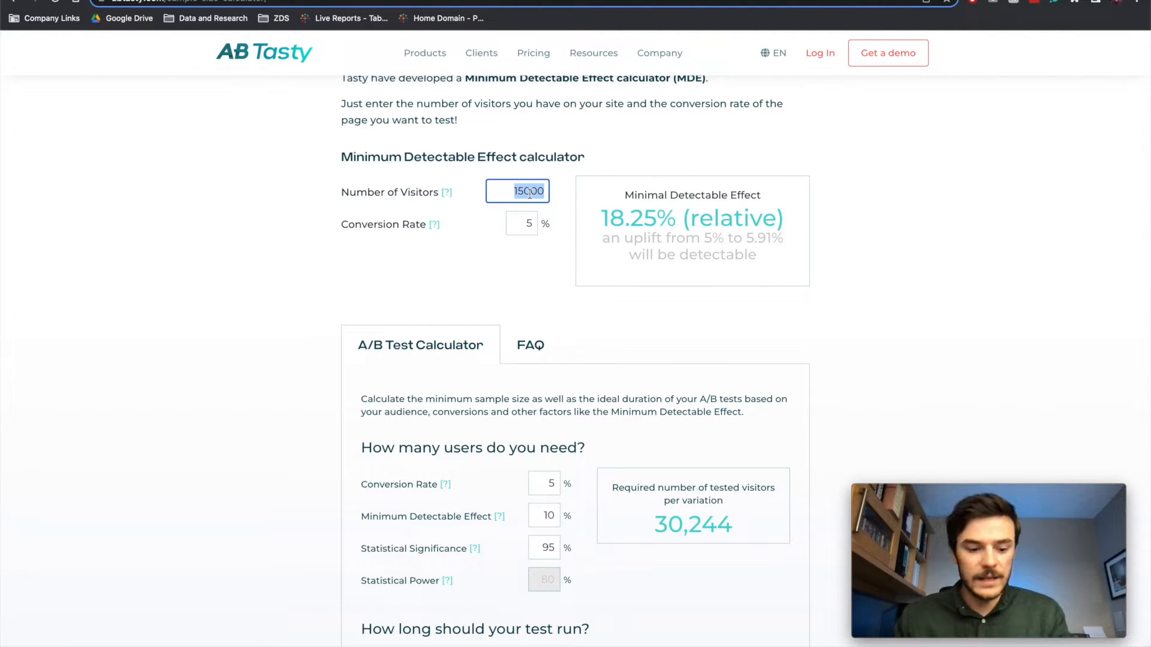
# Step: Enter 10000 visitors, raising the minimal detectable effect to 22.42% relative
pyautogui.write('10000')
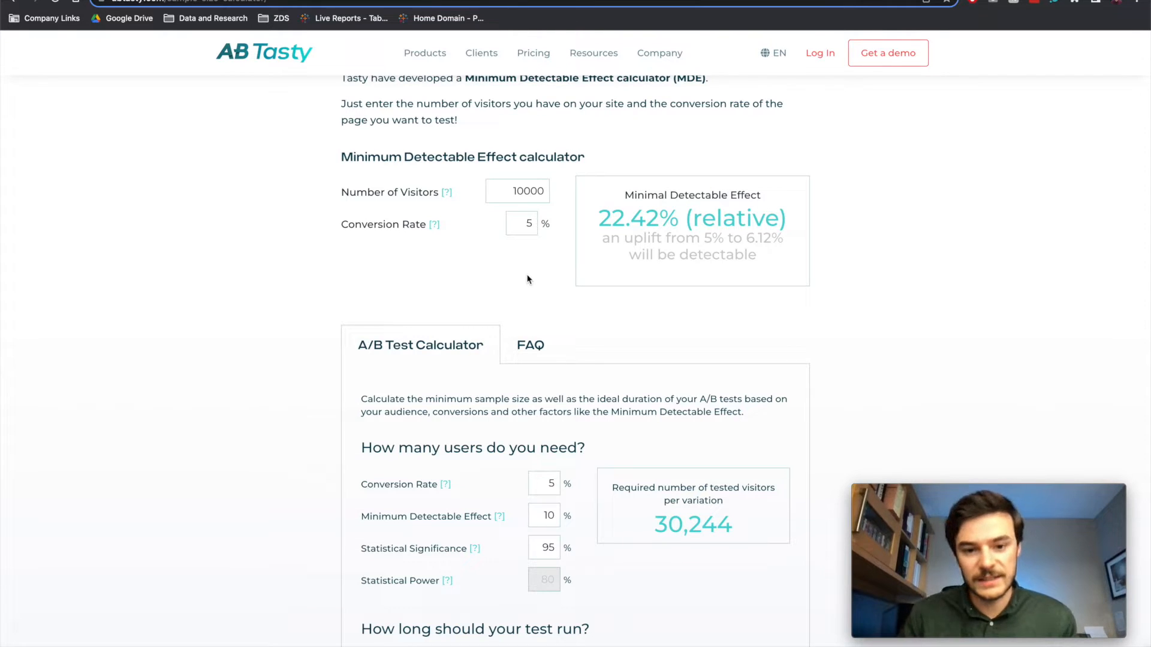
pyautogui.moveTo(631, 208)
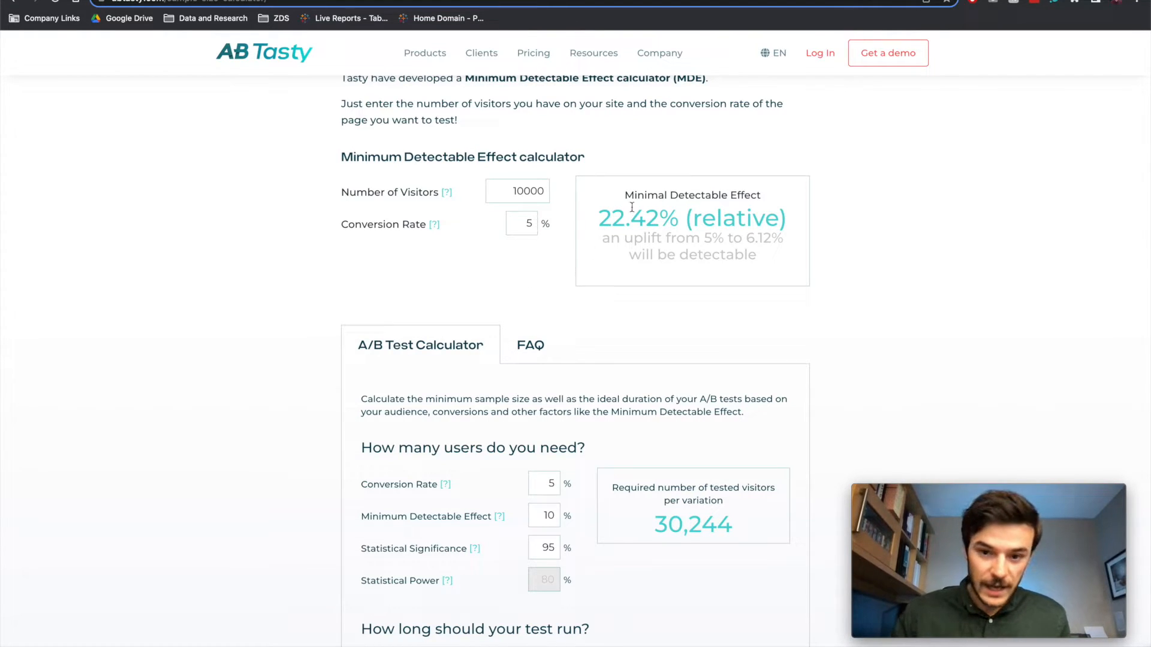
pyautogui.moveTo(709, 204)
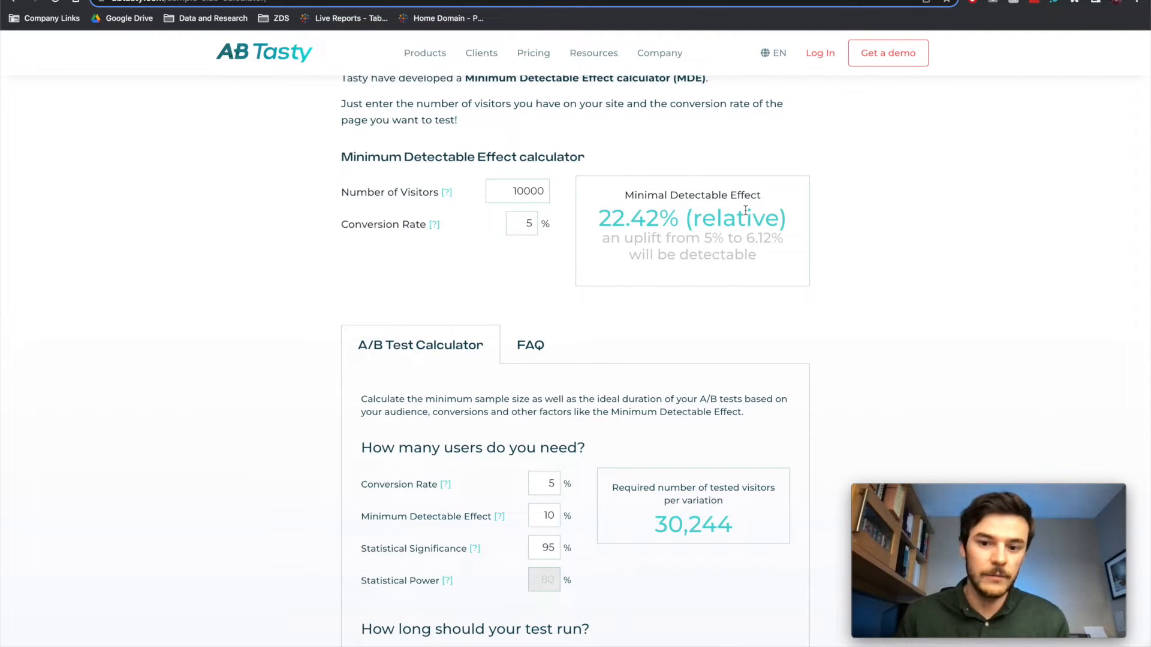
pyautogui.moveTo(616, 217)
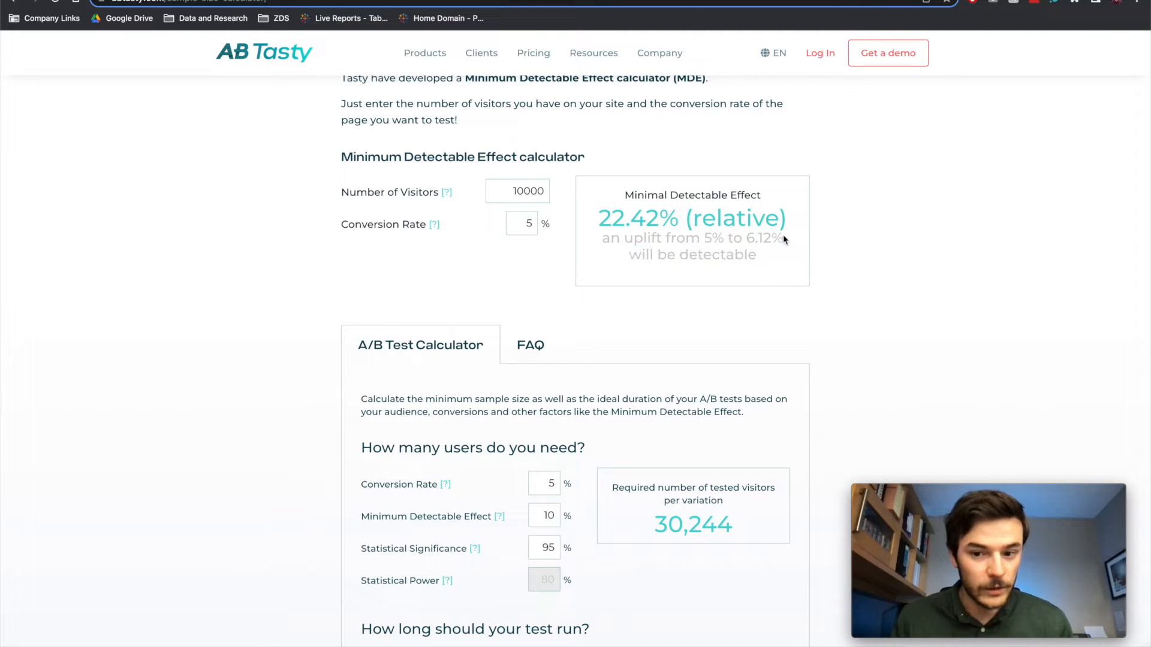
pyautogui.moveTo(814, 246)
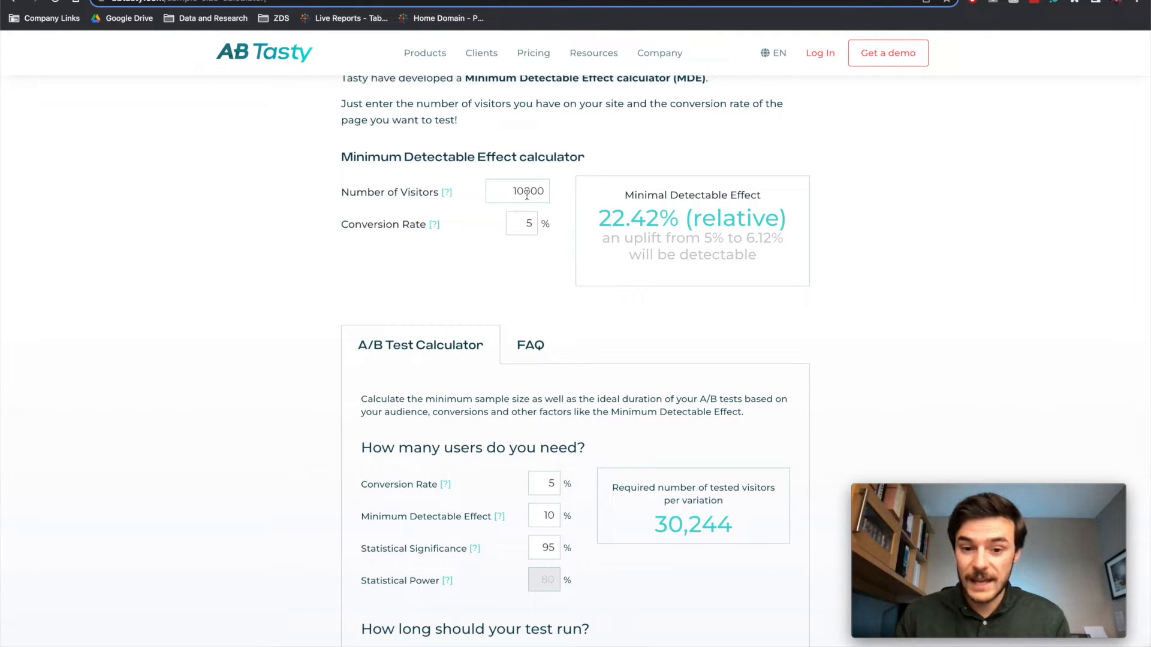
pyautogui.moveTo(543, 246)
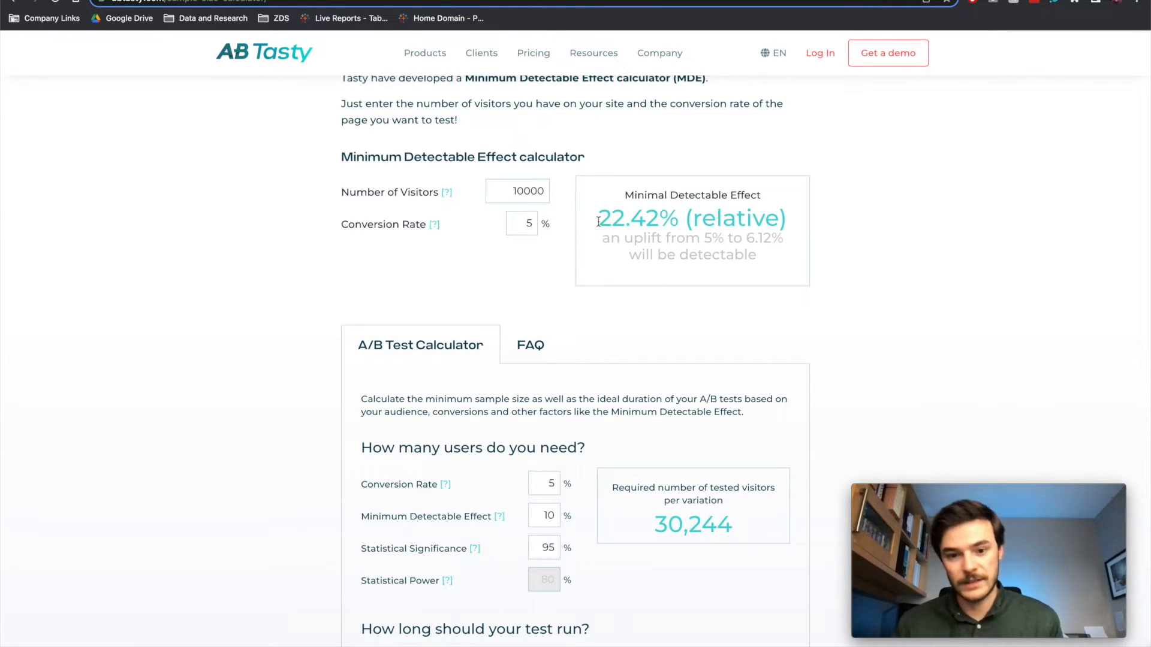
pyautogui.moveTo(827, 243)
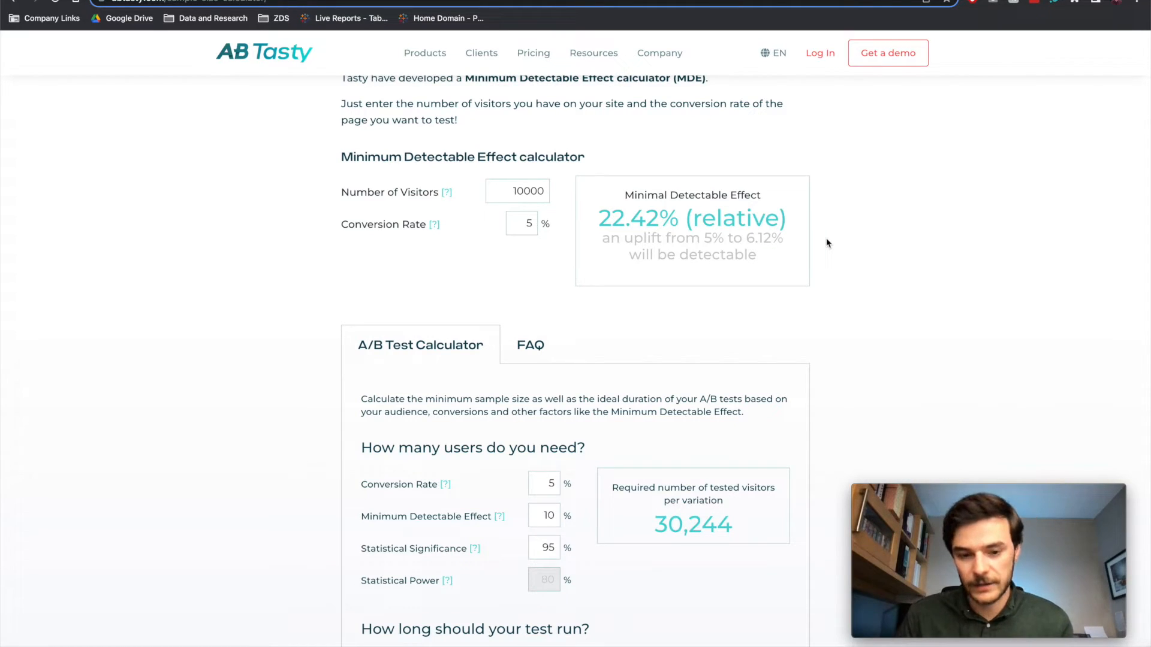
pyautogui.moveTo(726, 230)
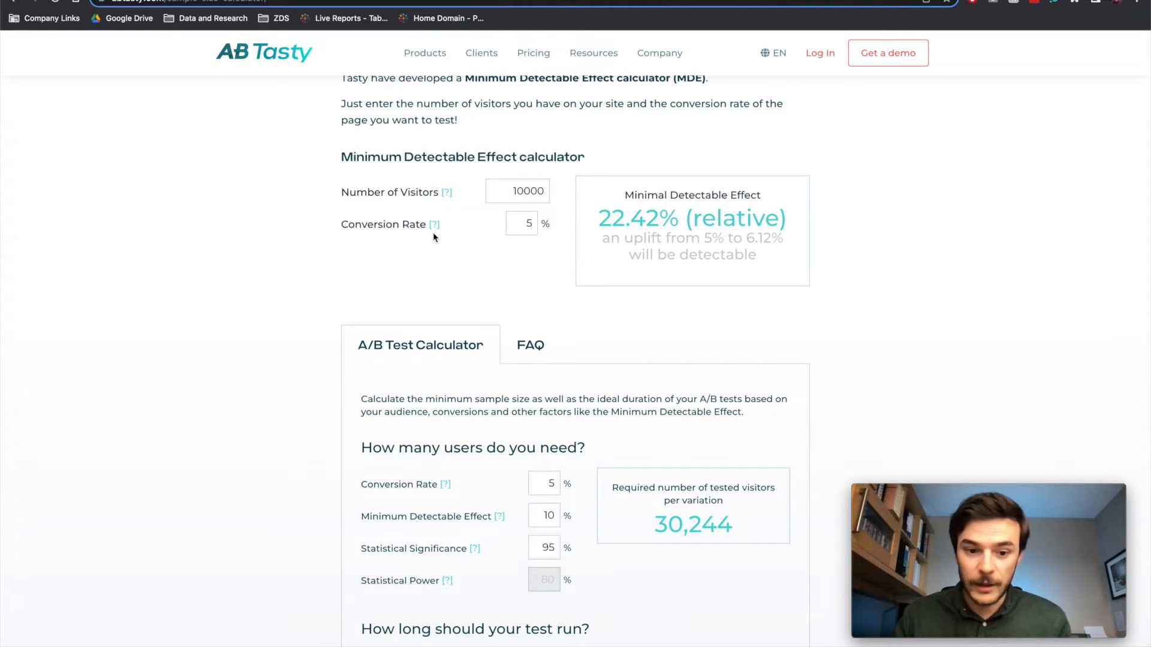
# Step: Scroll to the A/B Test Calculator and enter 25 as the Minimum Detectable Effect
pyautogui.scroll(-3)
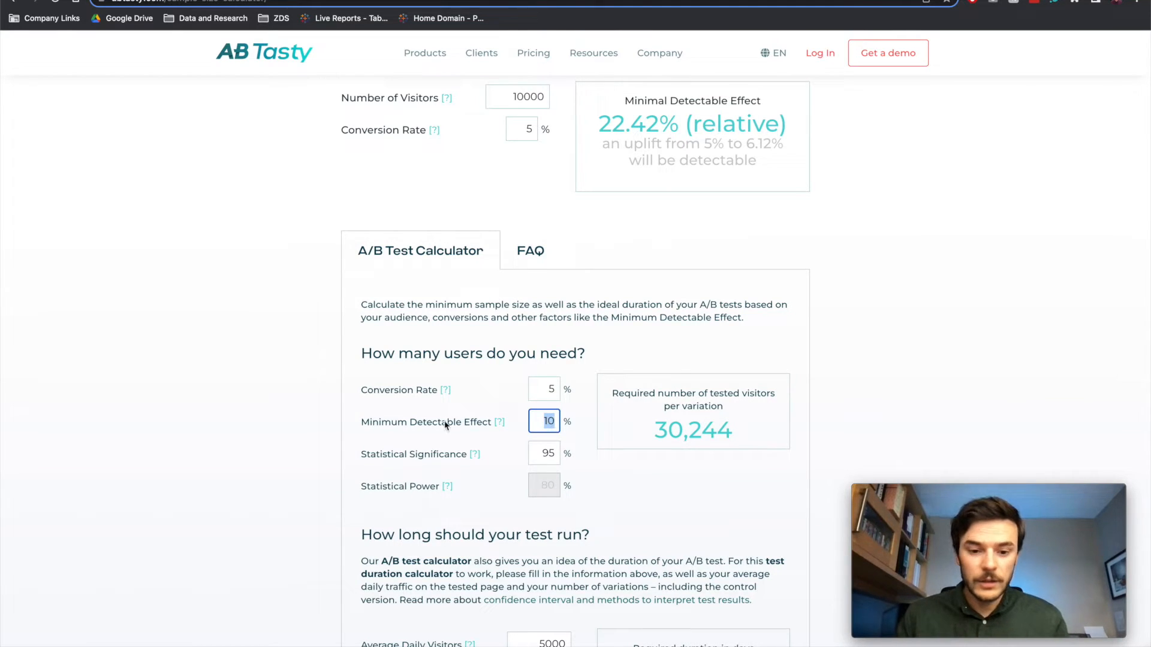
pyautogui.moveTo(422, 431)
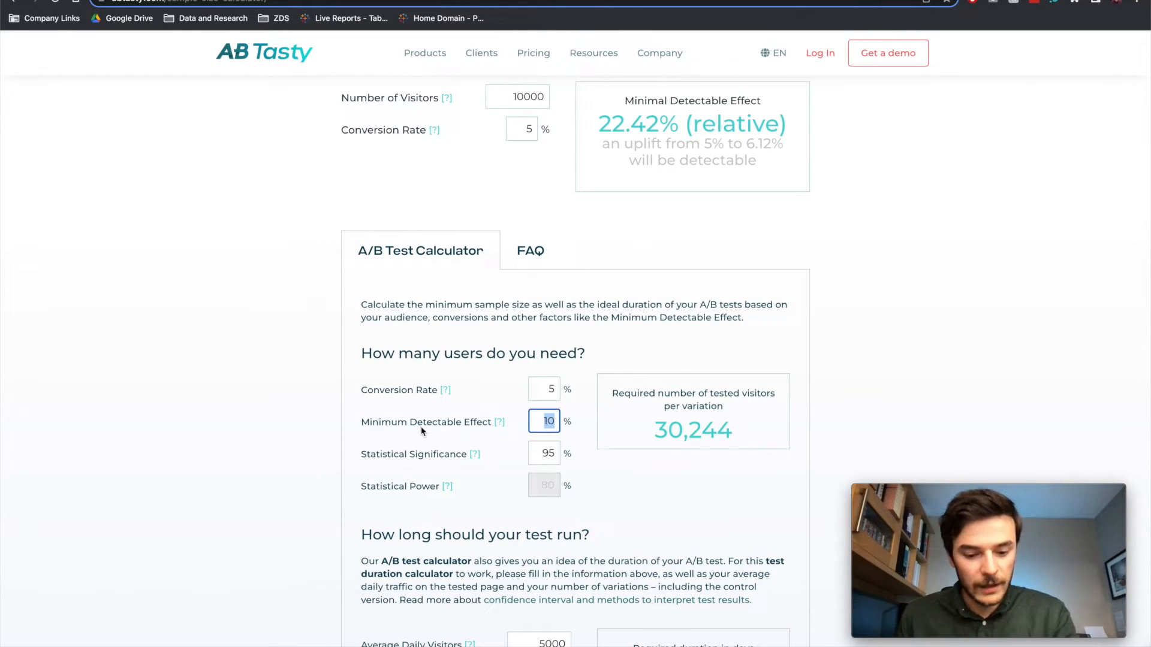
pyautogui.write('25')
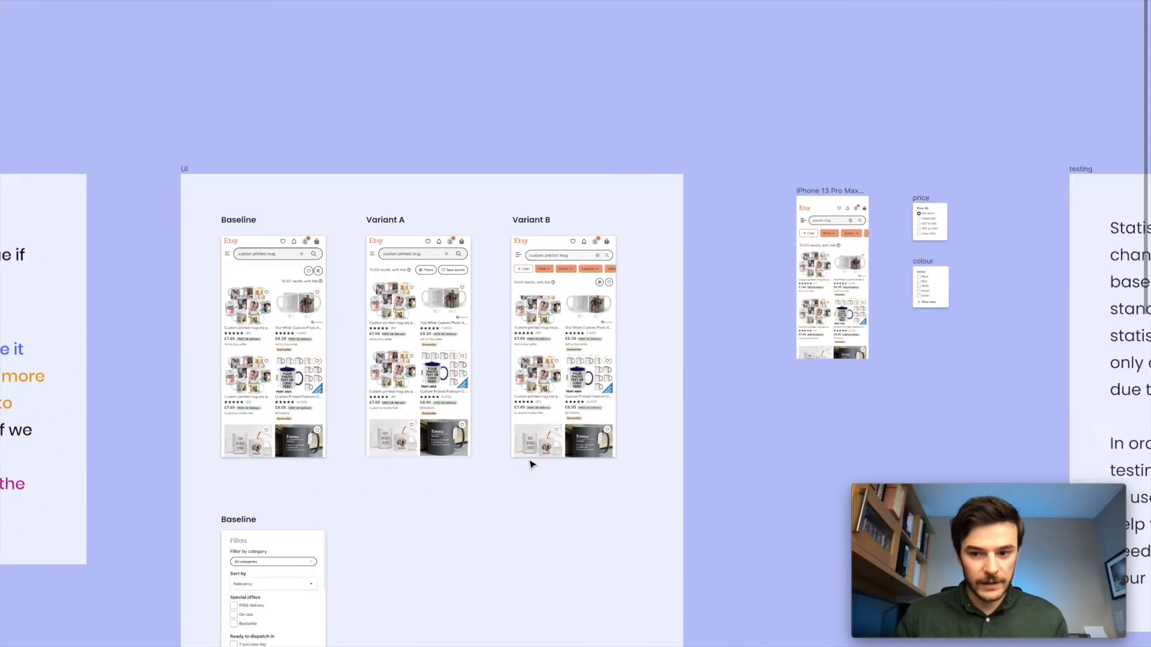
# Step: Zoom out the Figma canvas to show the designs and the 95% significance testing note
pyautogui.scroll(-3)
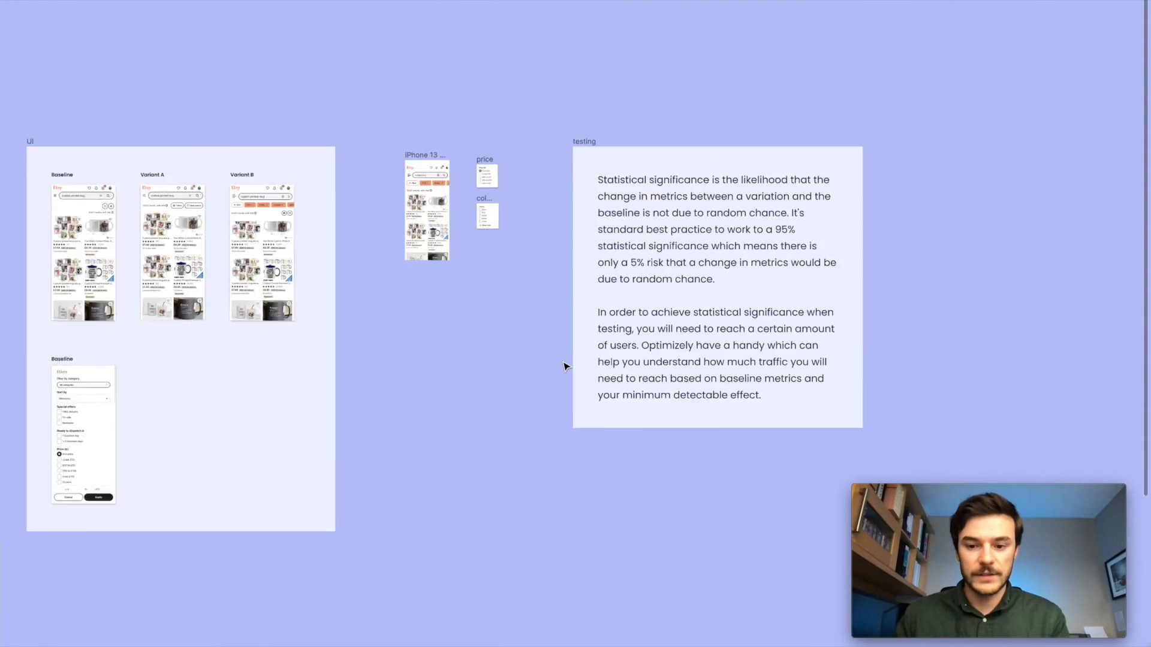